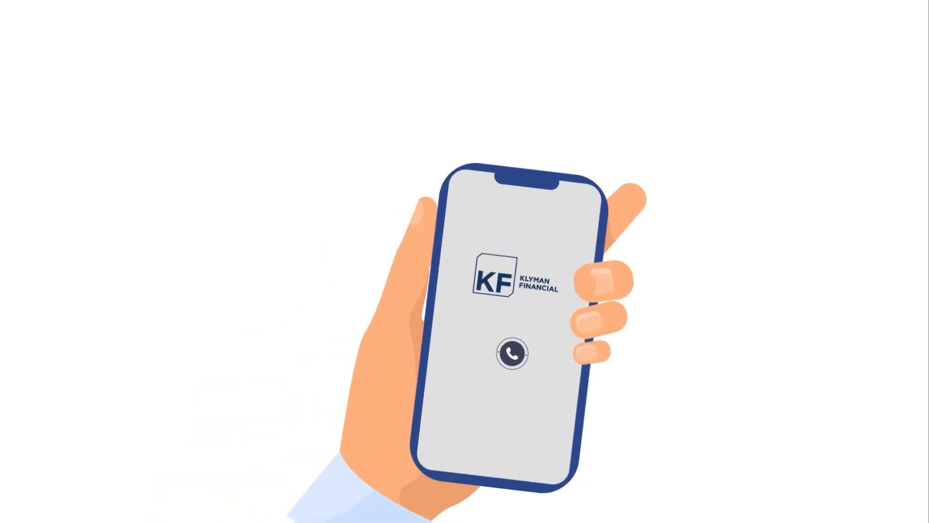
pyautogui.click(510, 354)
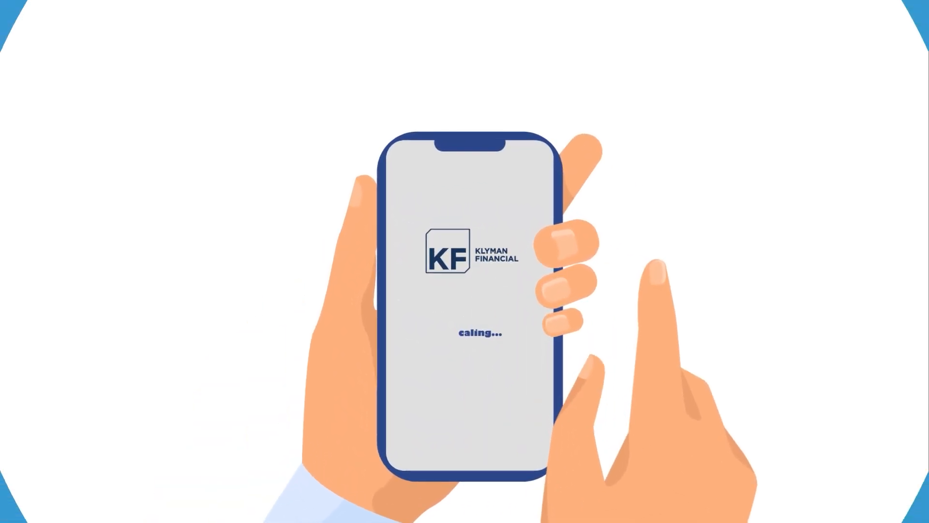